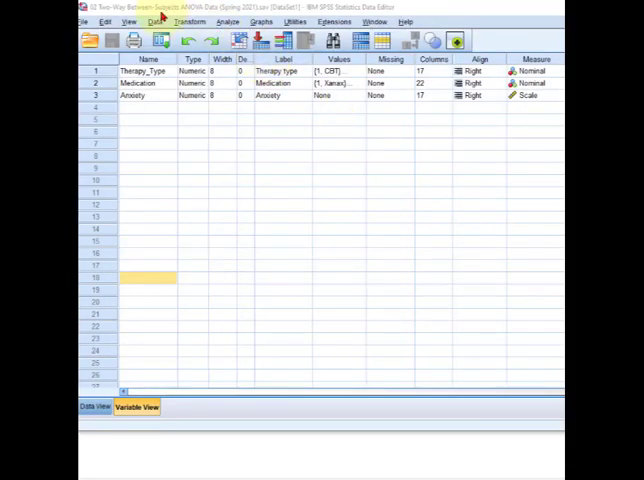
Start a GLM Univariate analysis of Anxiety with Therapy type and Medication as fixed factors.
left_click(228, 22)
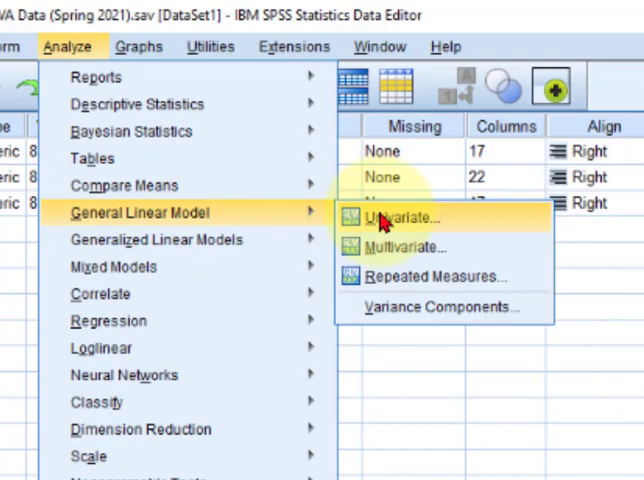
left_click(392, 216)
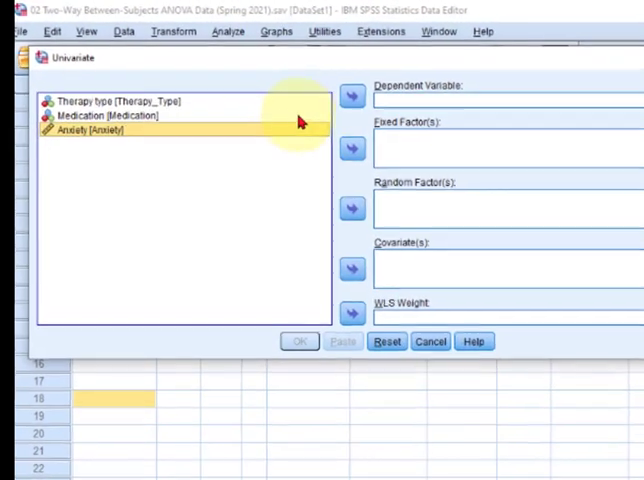
left_click(350, 96)
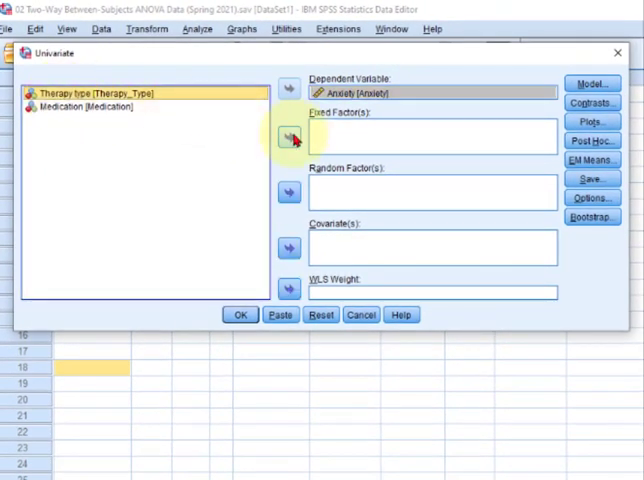
left_click(288, 136)
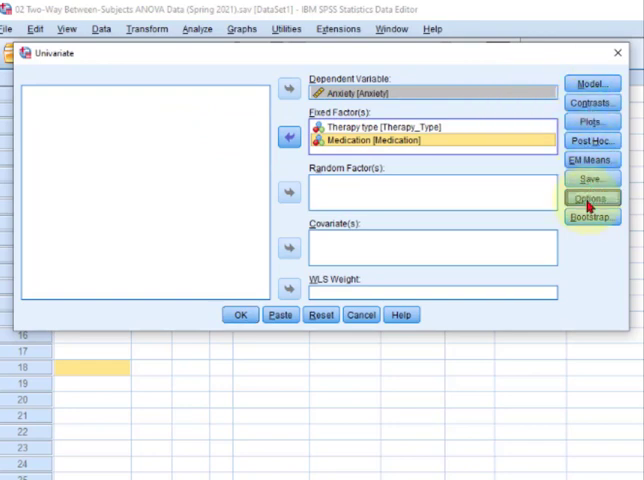
Request descriptive statistics, estimates of effect size and observed power in Options.
left_click(592, 196)
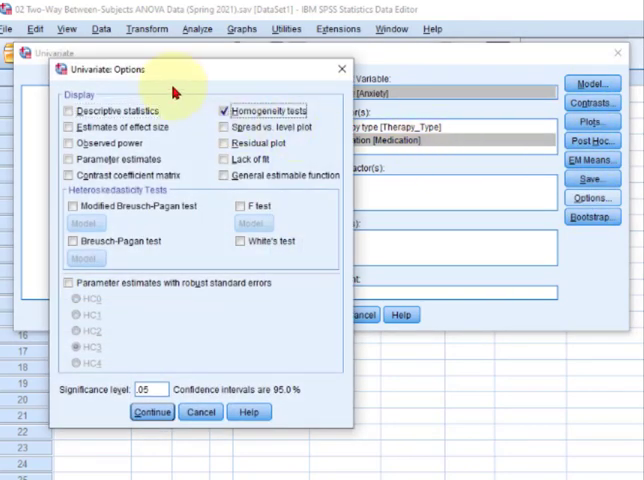
left_click(72, 110)
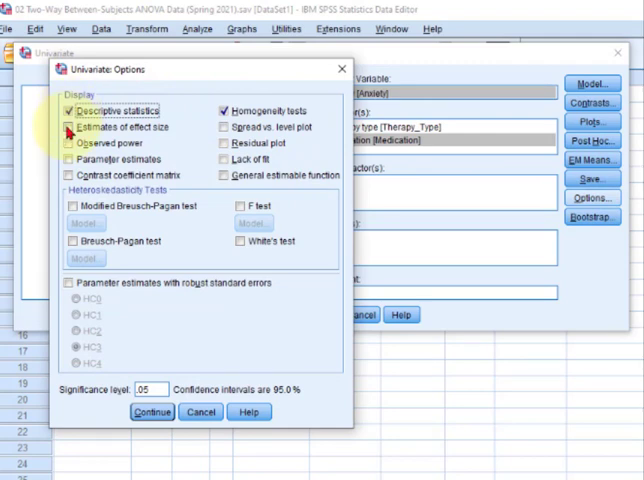
left_click(72, 128)
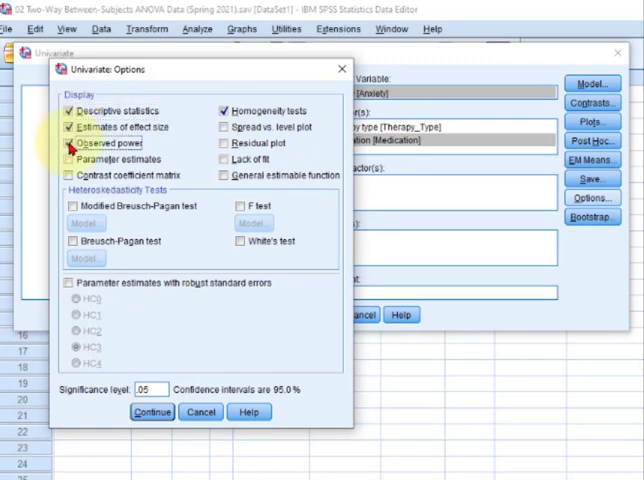
left_click(152, 412)
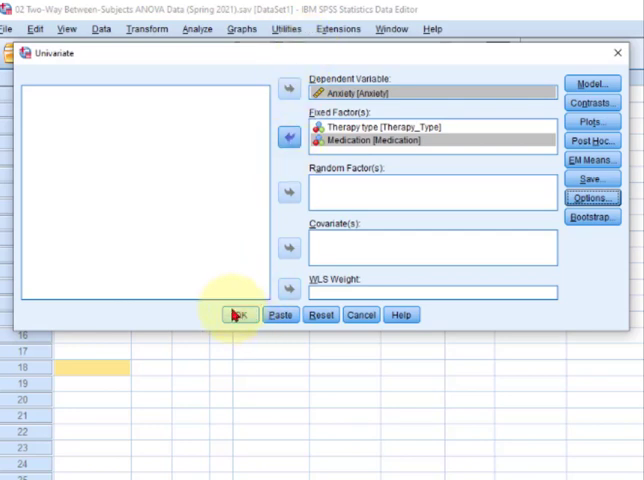
Add a Therapy_Type by Medication profile plot and run the two-way ANOVA.
left_click(590, 120)
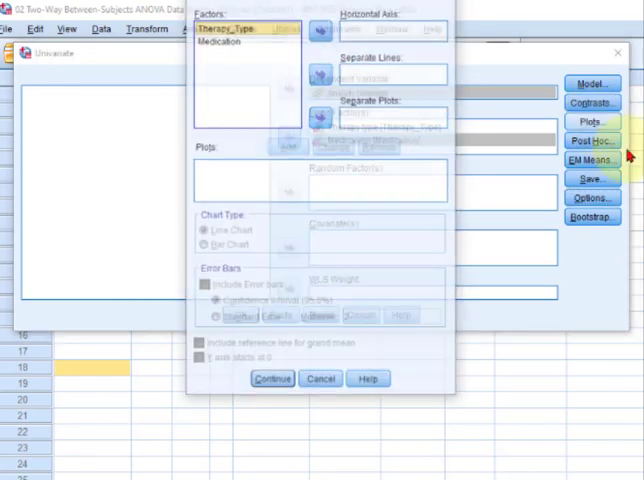
left_click(320, 24)
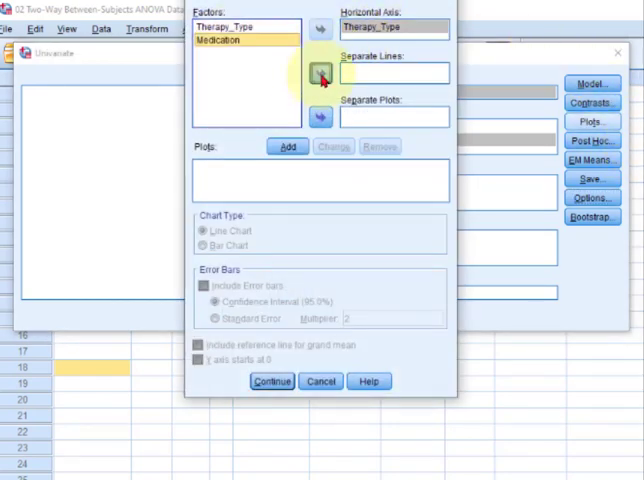
left_click(288, 146)
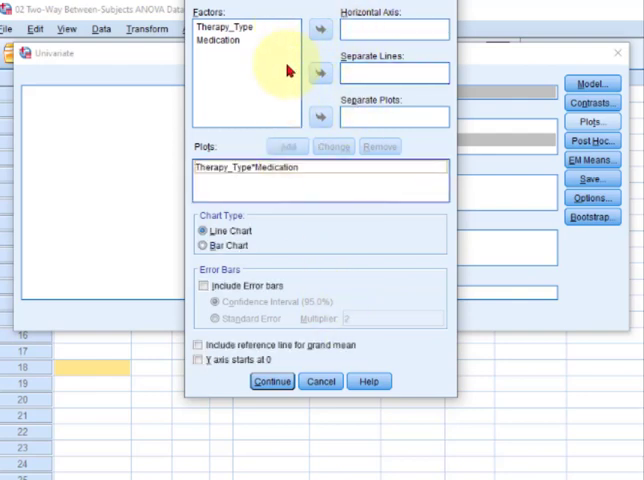
mouse_move(300, 290)
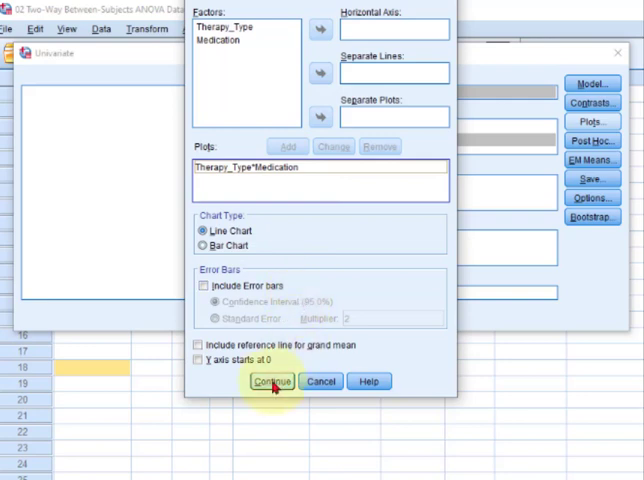
left_click(272, 380)
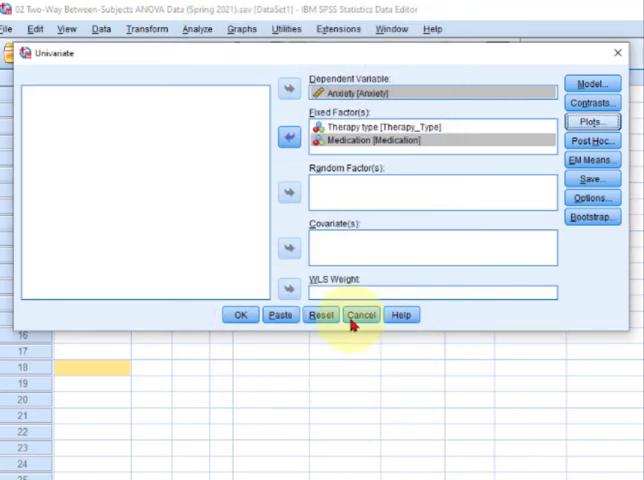
left_click(360, 316)
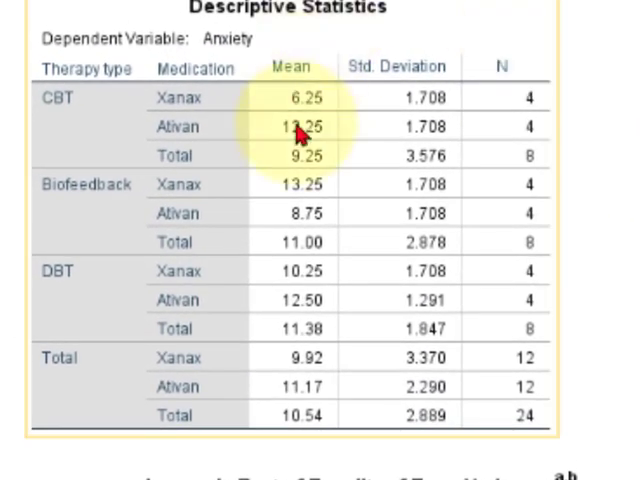
mouse_move(318, 204)
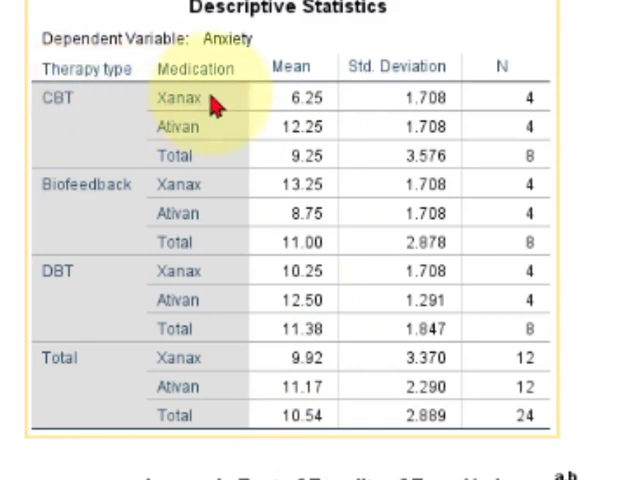
mouse_move(324, 110)
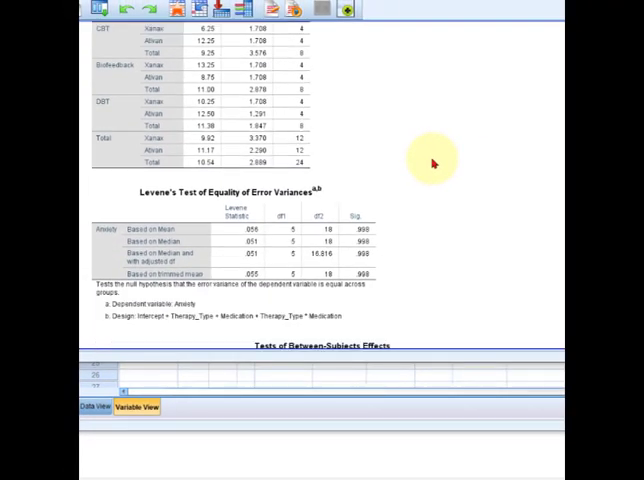
Scroll the output through Descriptive Statistics to Levene's test and between-subjects effects.
scroll("down", 3)
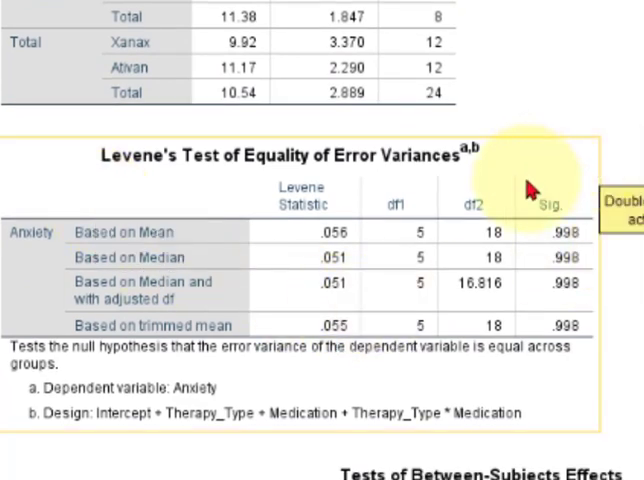
mouse_move(570, 248)
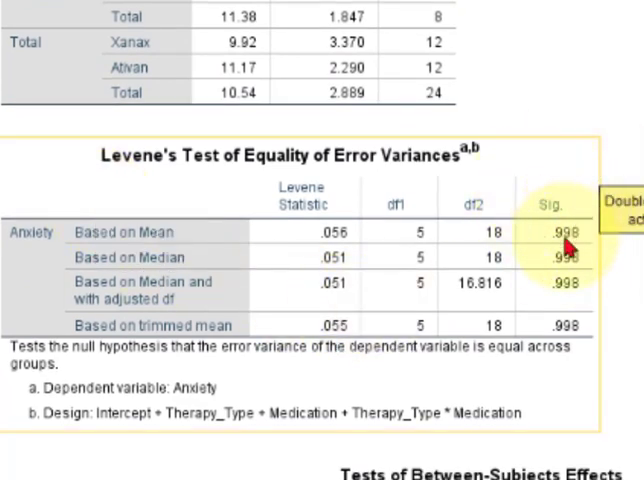
scroll("down", 3)
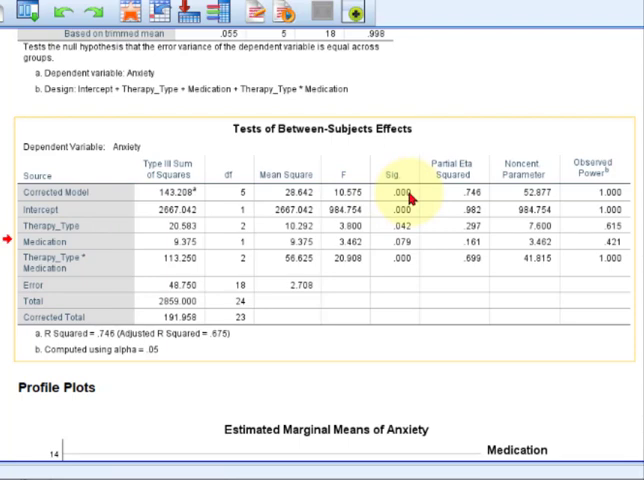
mouse_move(230, 222)
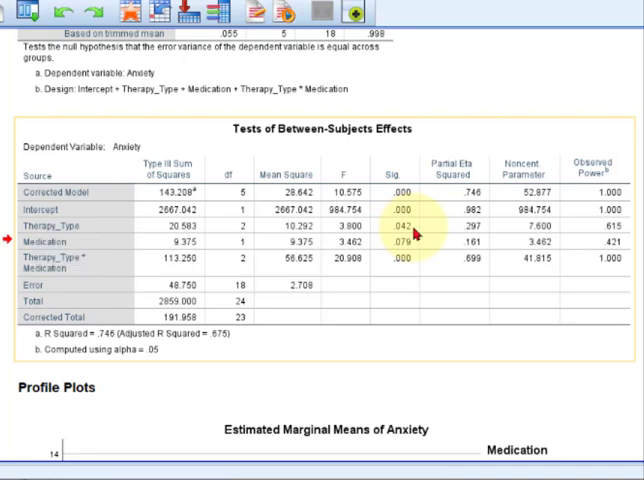
mouse_move(84, 216)
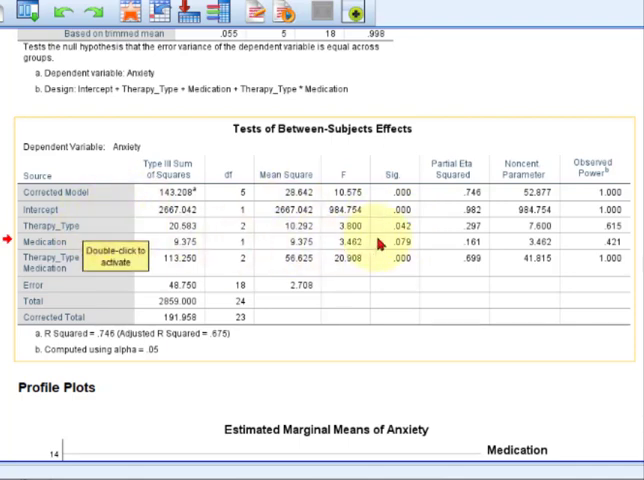
mouse_move(424, 236)
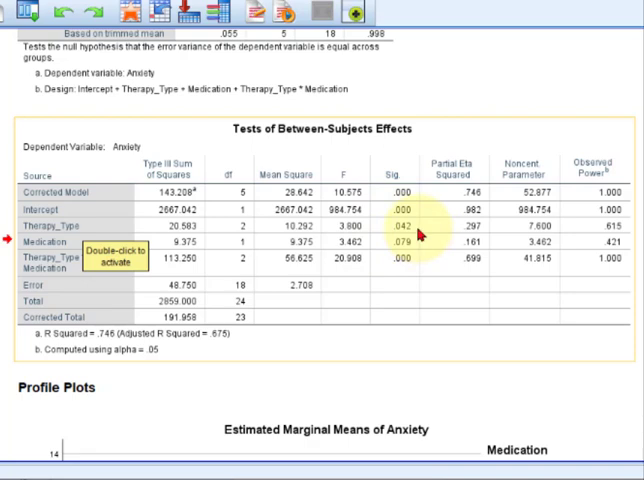
mouse_move(120, 210)
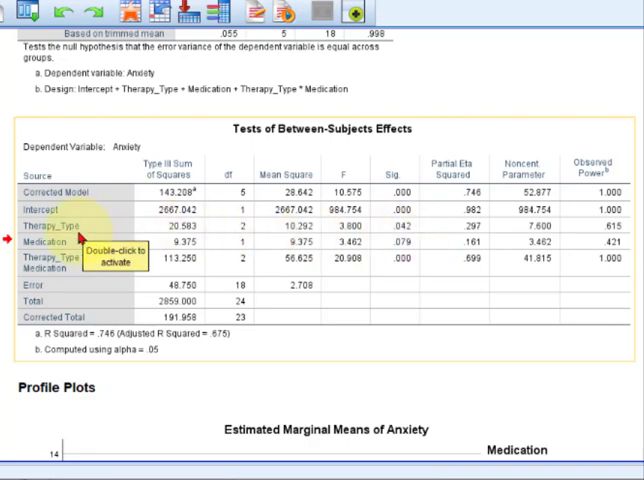
mouse_move(408, 244)
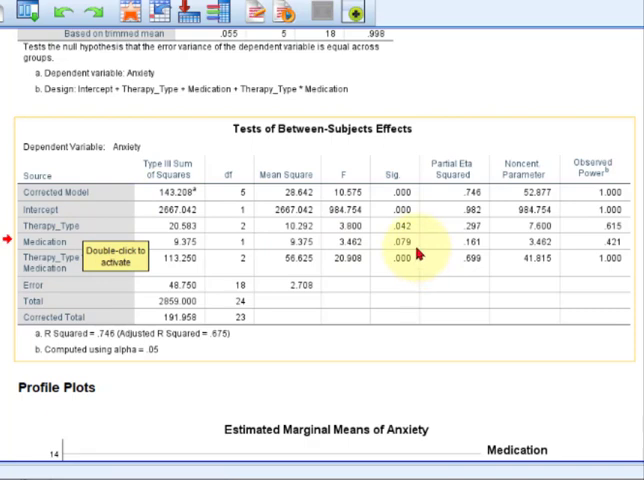
scroll("down", 3)
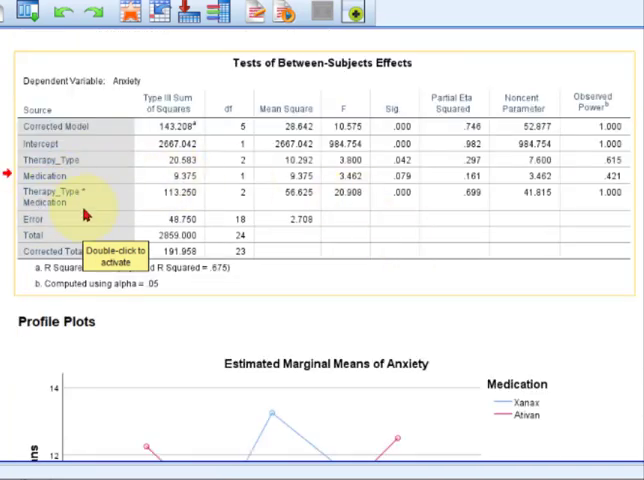
mouse_move(90, 196)
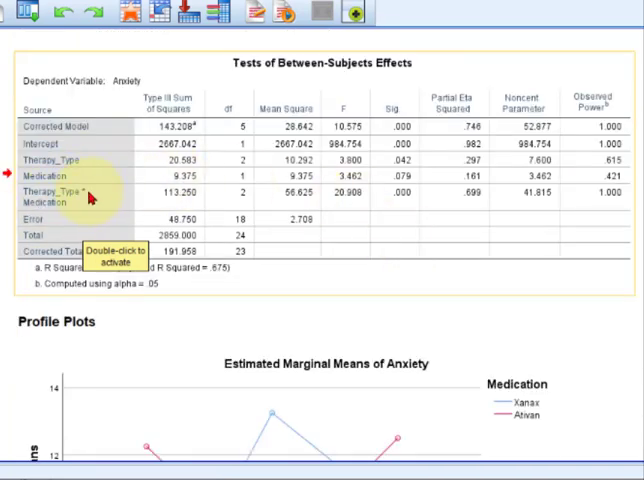
mouse_move(88, 190)
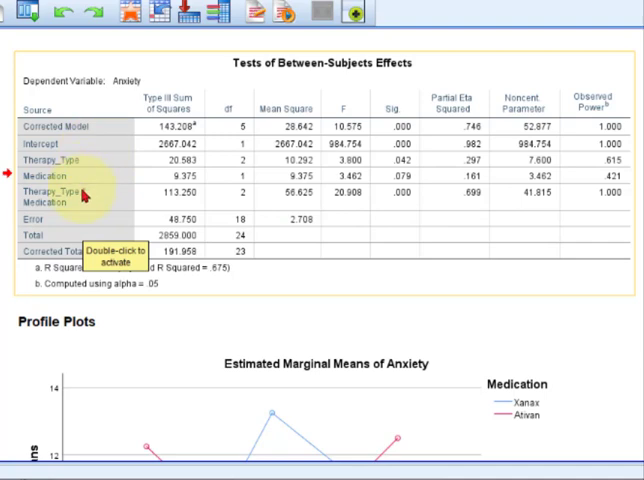
mouse_move(336, 208)
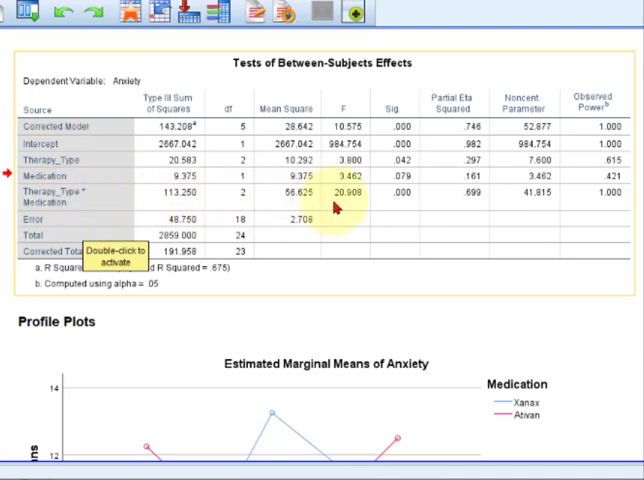
mouse_move(422, 192)
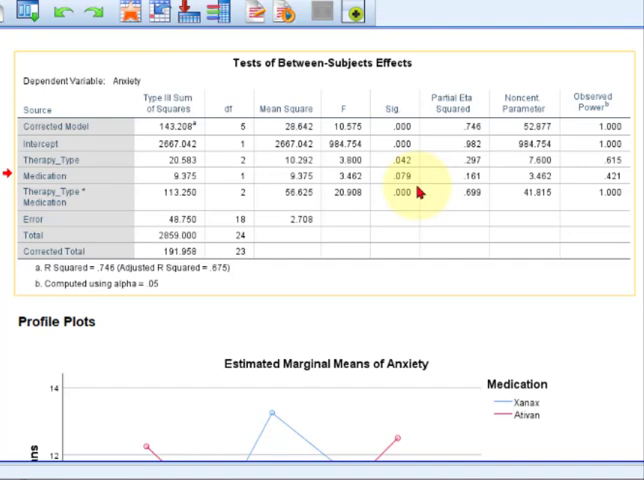
scroll("down", 3)
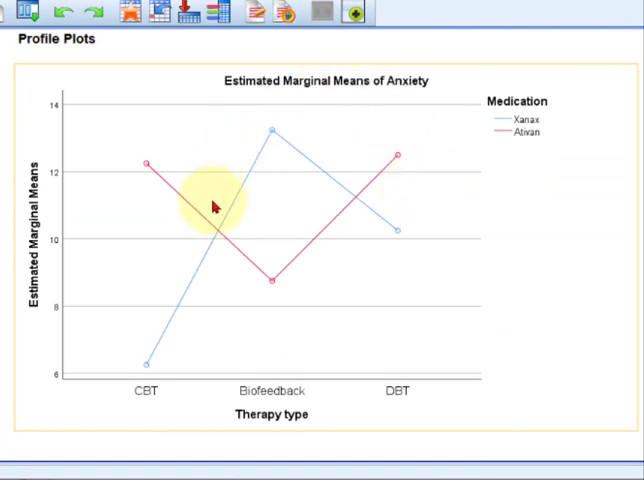
mouse_move(308, 168)
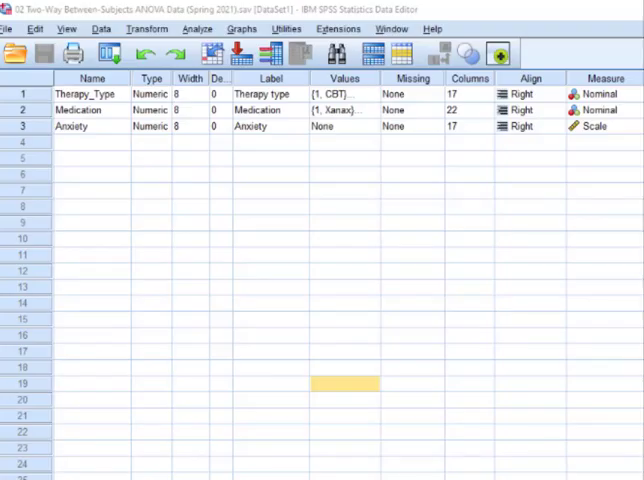
mouse_move(478, 408)
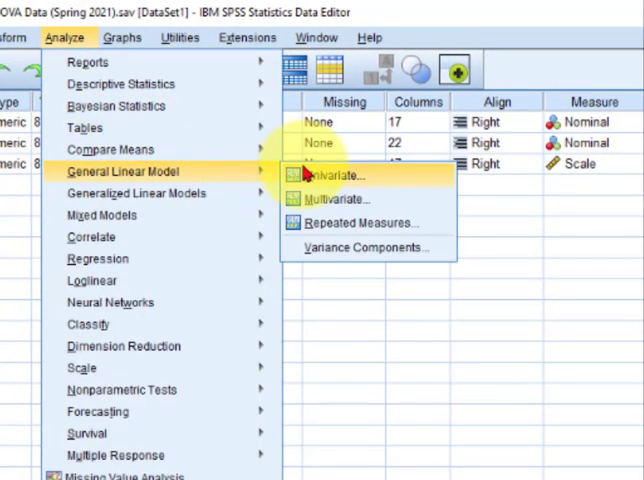
Reopen the Univariate analysis of Anxiety and go to its EM Means settings.
left_click(326, 172)
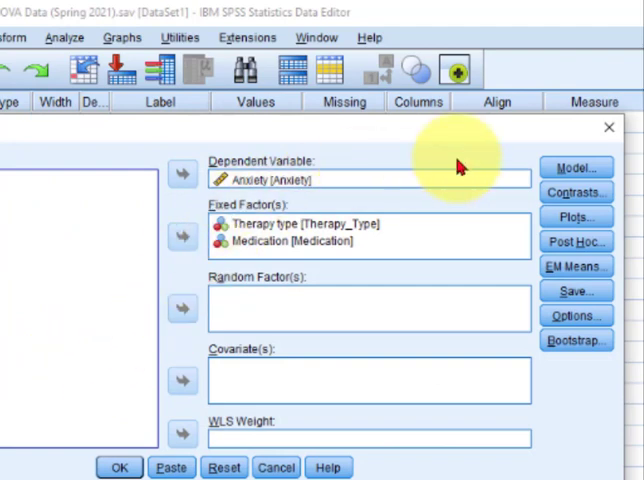
mouse_move(458, 232)
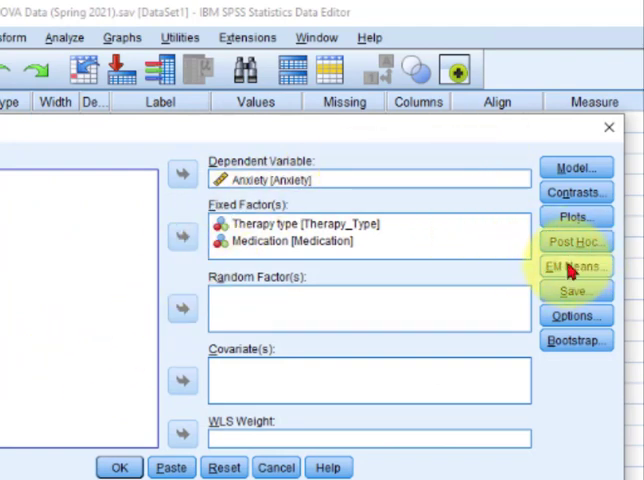
left_click(576, 266)
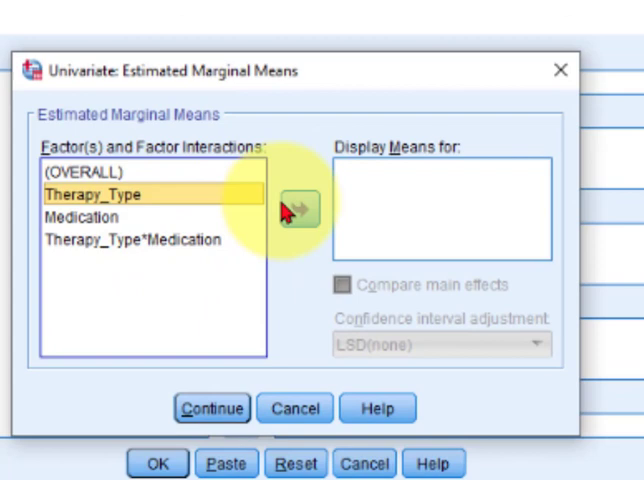
Display means for Therapy_Type, Medication and their interaction with LSD main-effect comparisons.
left_click(300, 208)
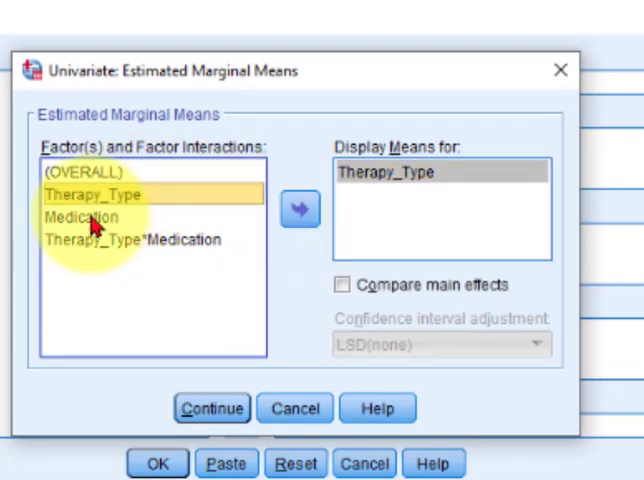
left_click(300, 208)
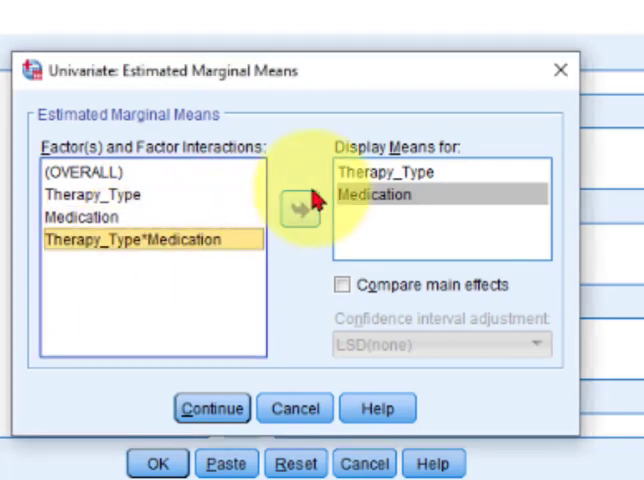
left_click(300, 208)
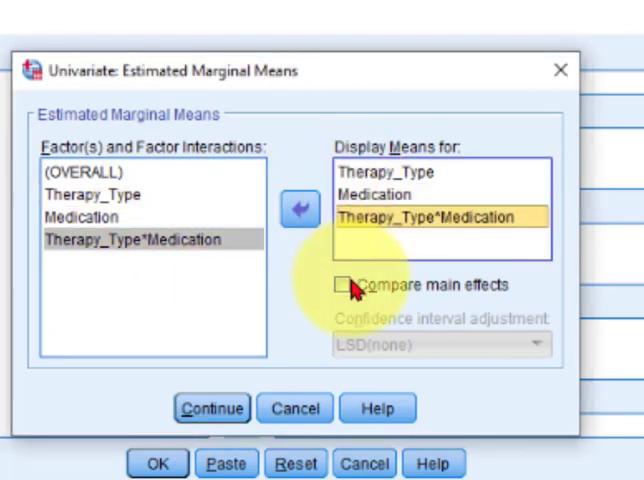
left_click(344, 284)
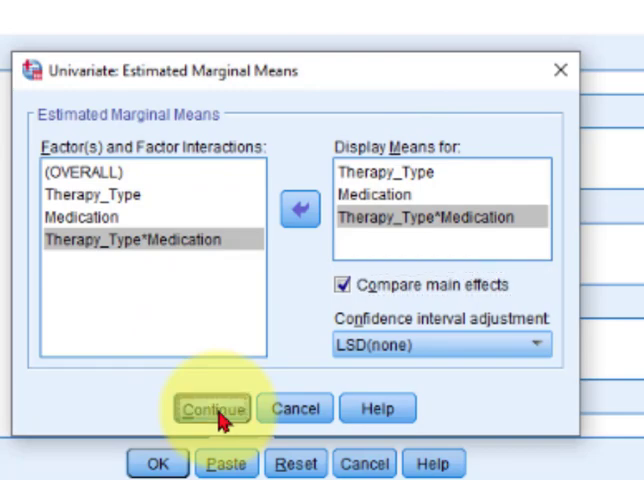
left_click(210, 408)
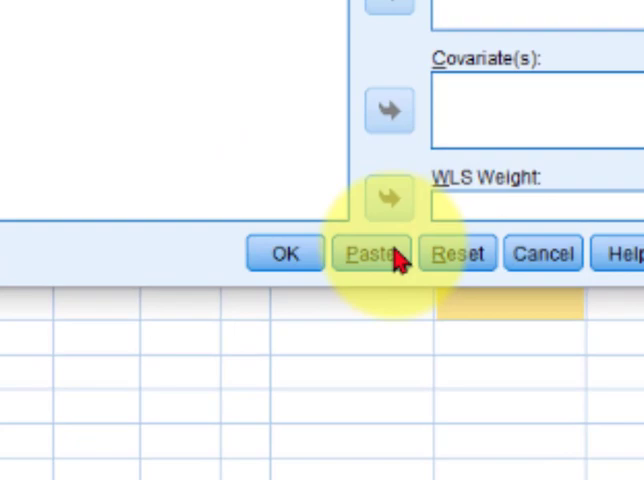
Paste the ANOVA as syntax and append COMPARE(MEDICATION) to the interaction EMMEANS line.
left_click(370, 252)
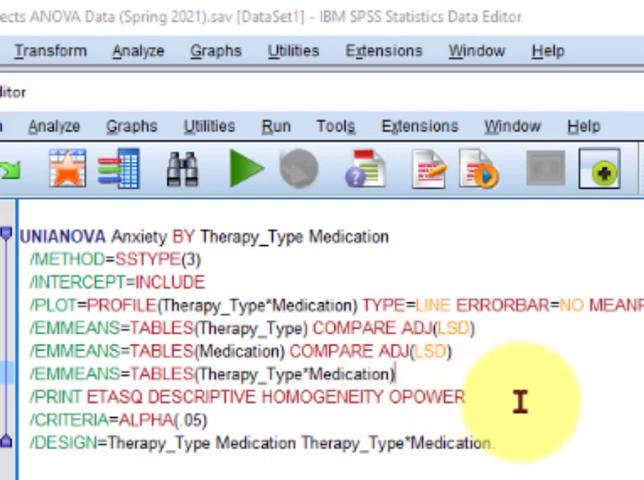
type("COMP")
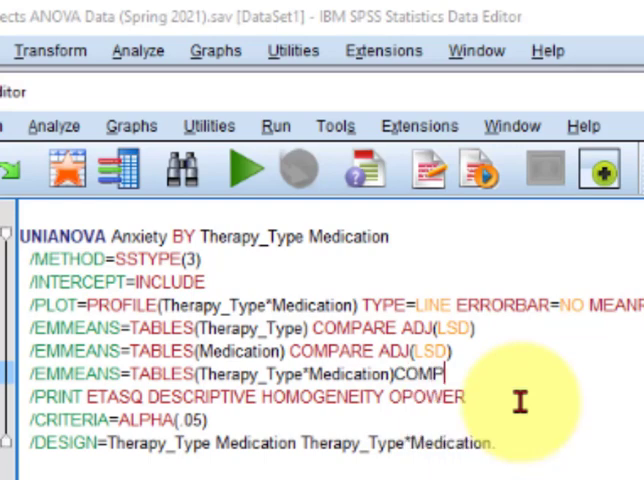
type("ARE")
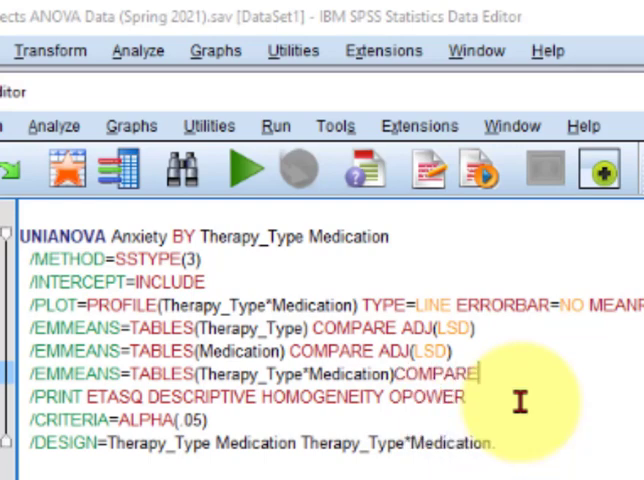
type("(")
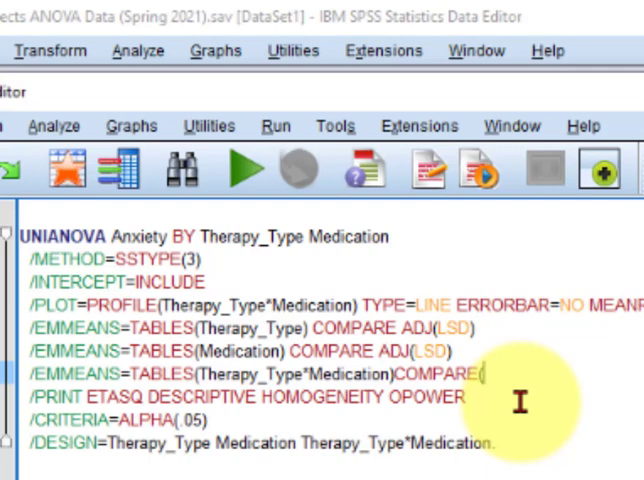
type("MED")
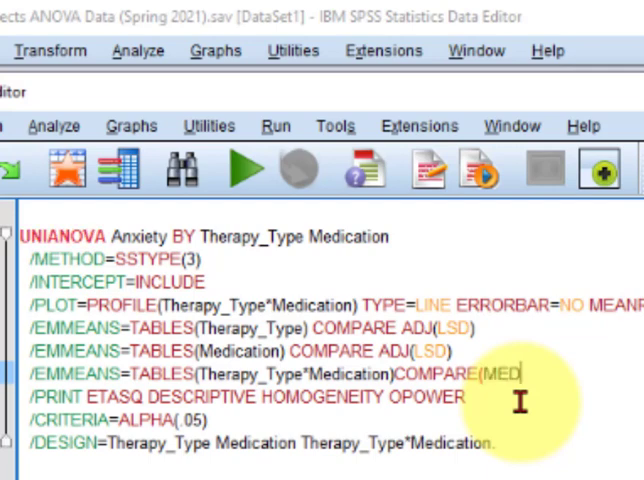
type("ICA")
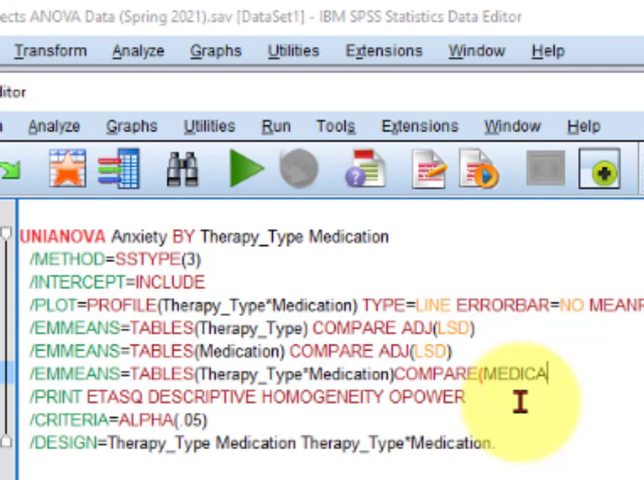
type("TION")
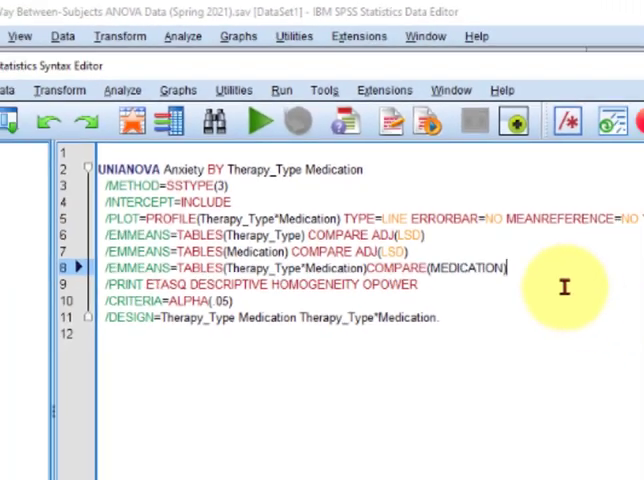
Run the edited syntax and scroll to the univariate tests of Medication within each therapy type.
left_click(260, 120)
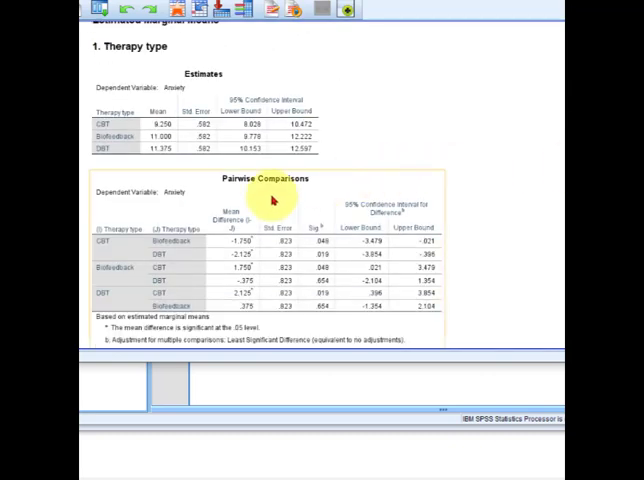
scroll("down", 3)
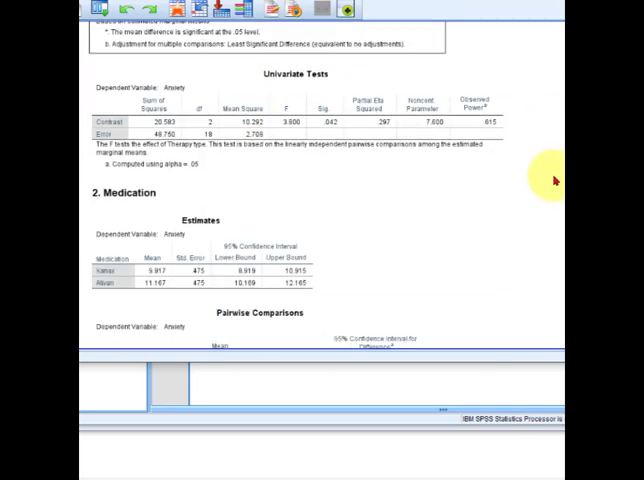
scroll("down", 3)
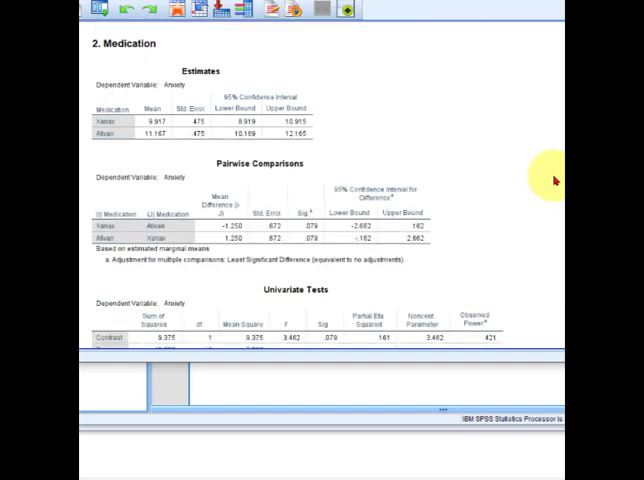
scroll("down", 3)
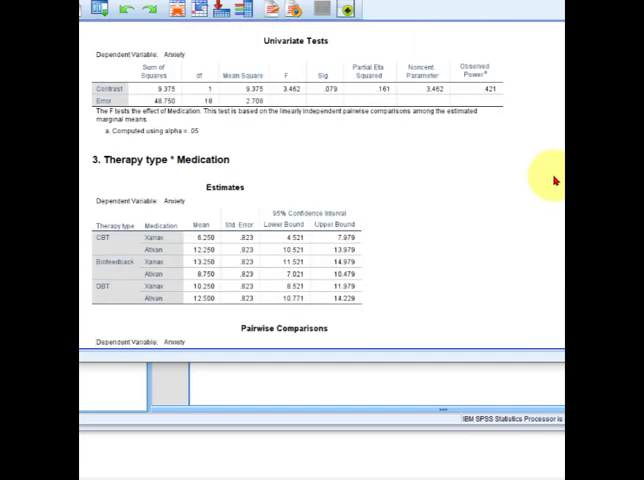
scroll("down", 3)
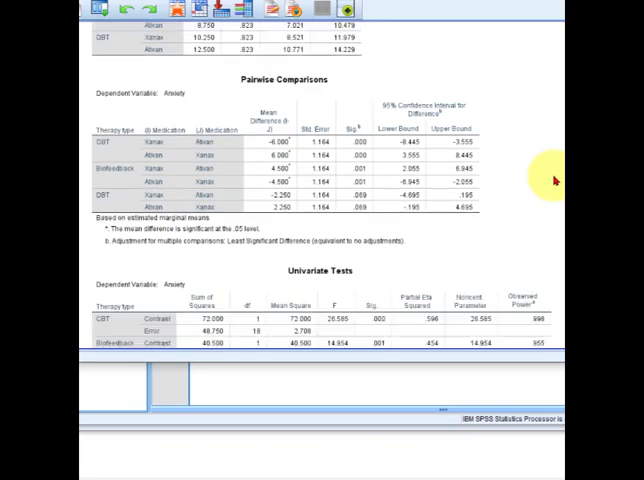
scroll("down", 3)
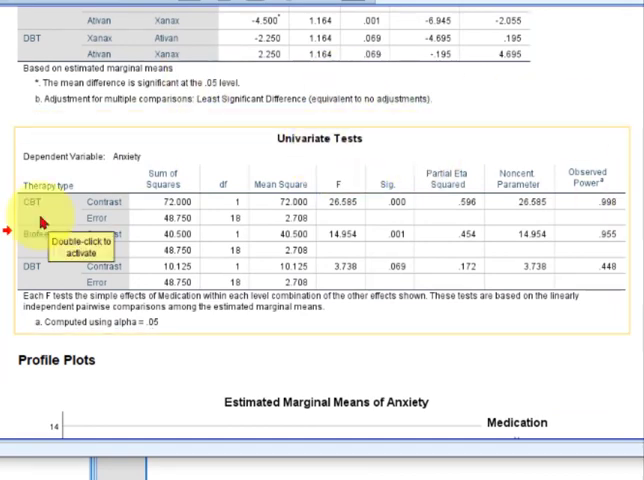
mouse_move(398, 180)
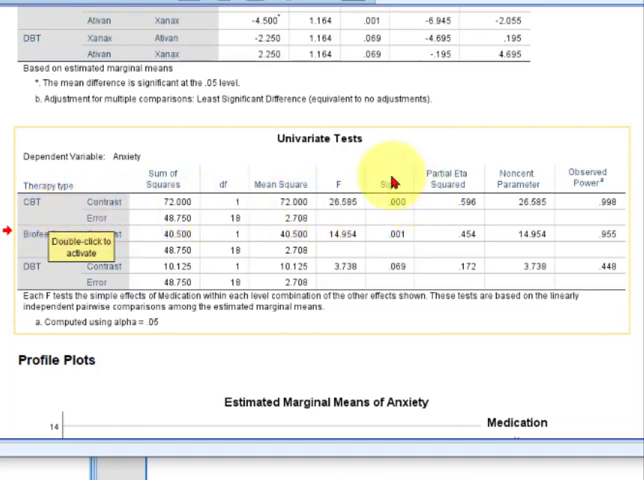